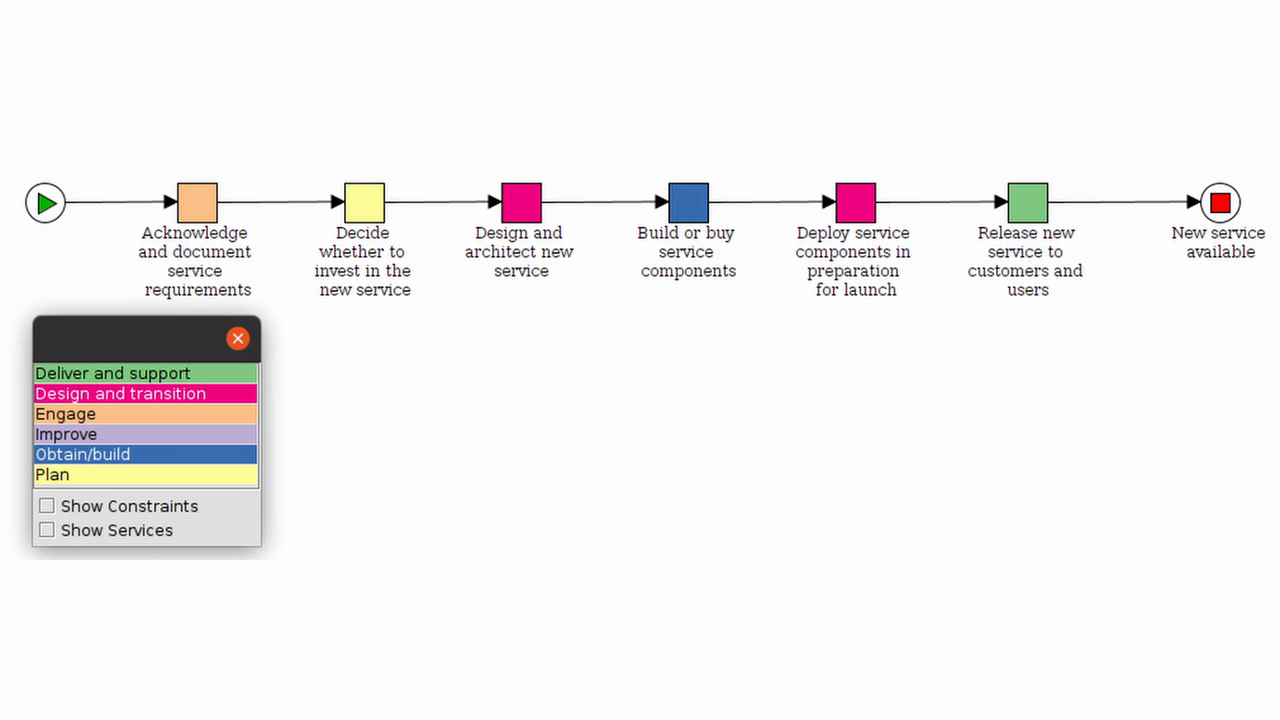
# Switch to the Excel value chain table showing the Engage row with practice counts 11, 10 and 11
pyautogui.click(64, 412)
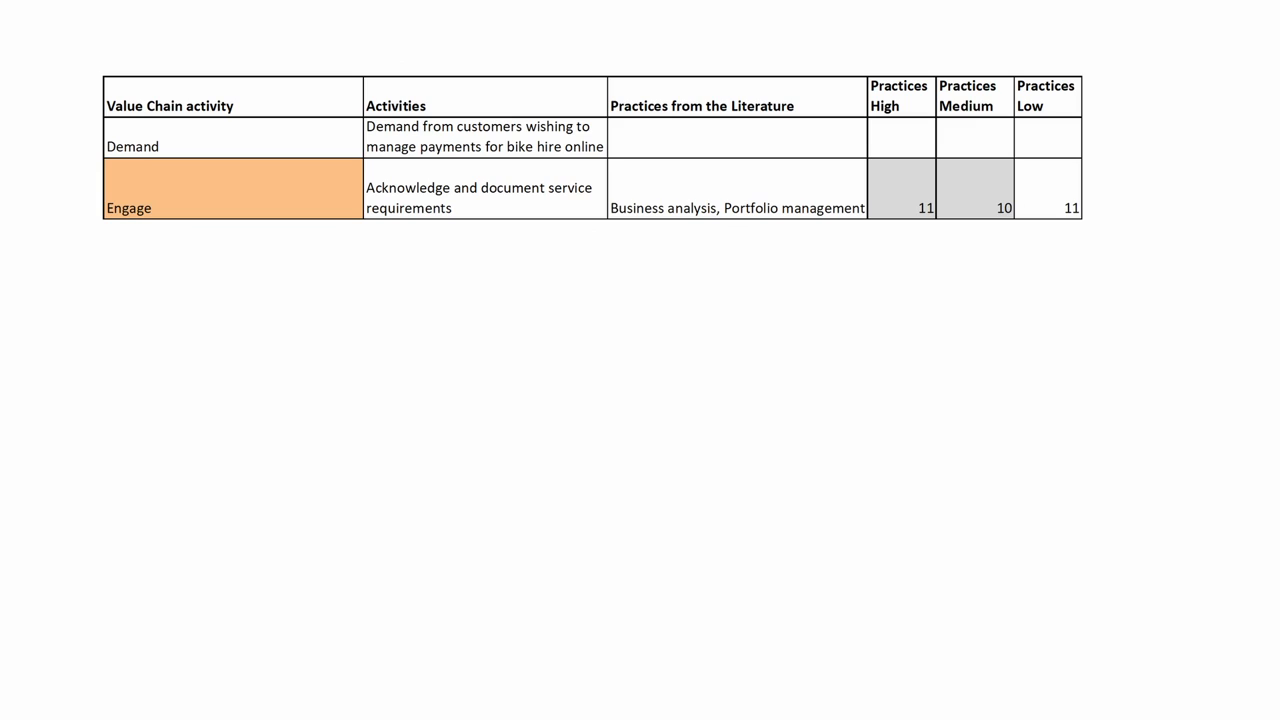